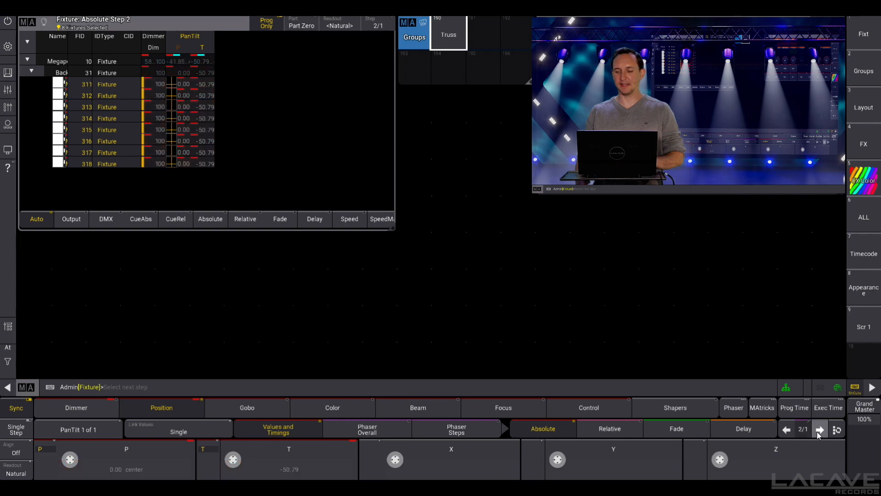
Create phaser step 2 of absolute pan/tilt values for the selected fixtures.
click(819, 430)
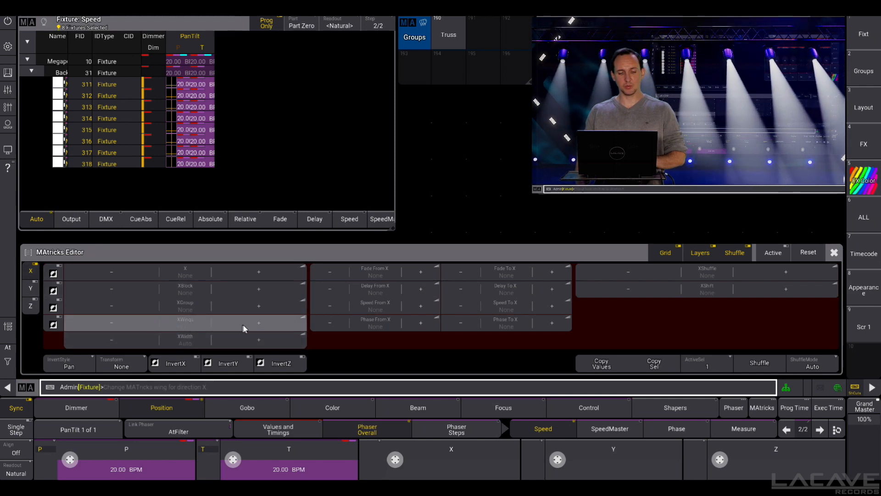